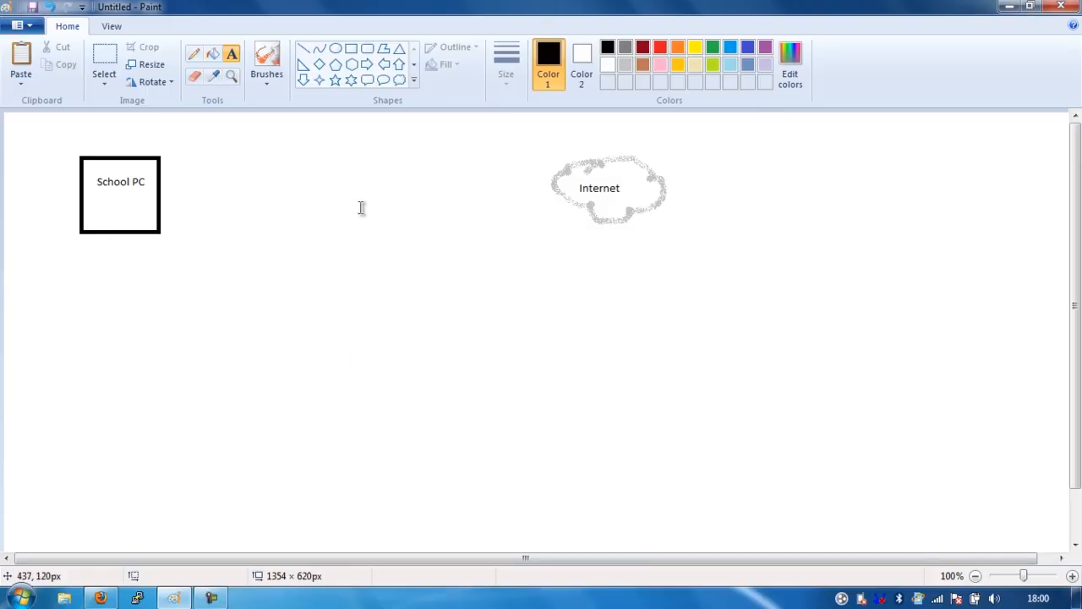
{"action": "mouse_move", "coordinate": [115, 210]}
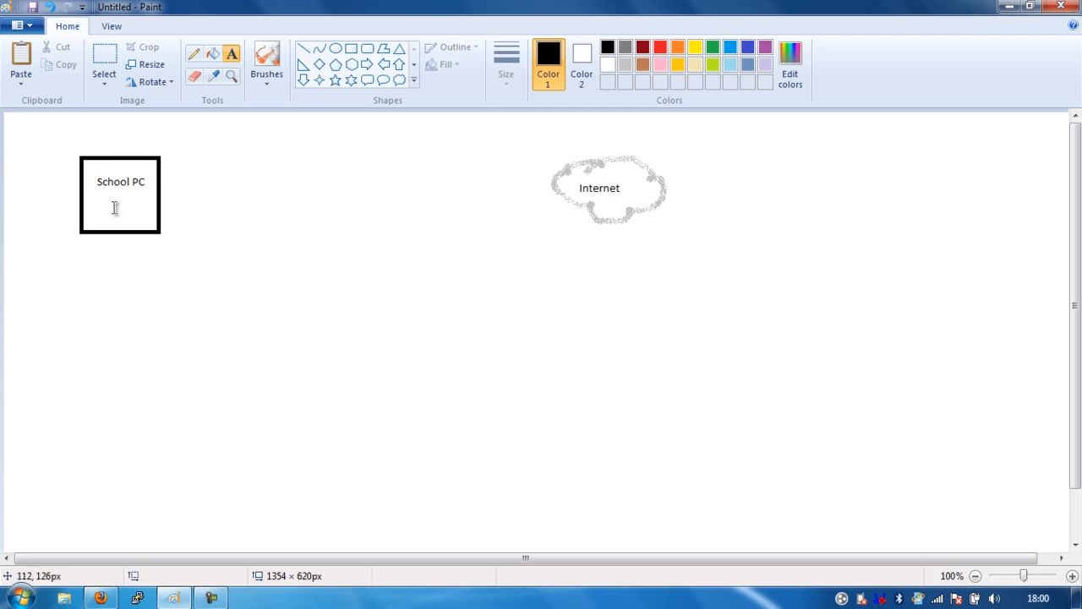
{"action": "mouse_move", "coordinate": [137, 196]}
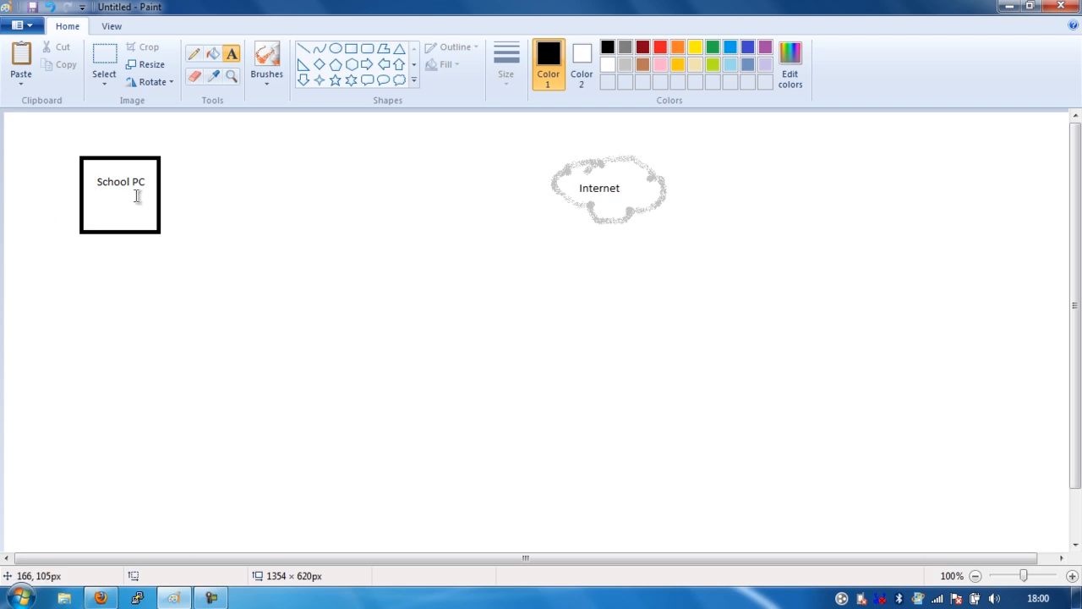
{"action": "mouse_move", "coordinate": [136, 181]}
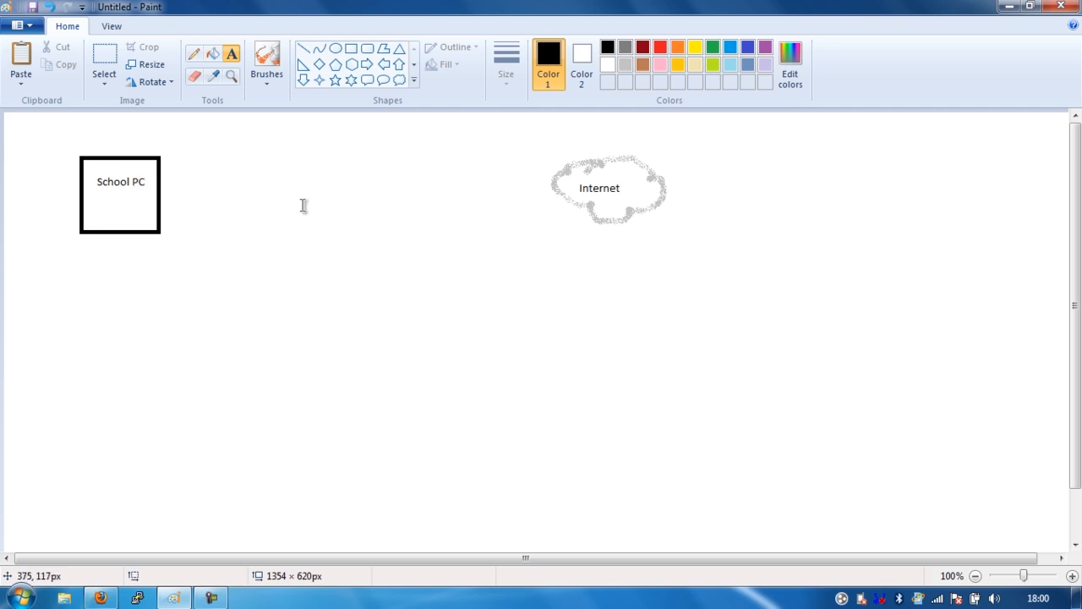
{"action": "mouse_move", "coordinate": [849, 179]}
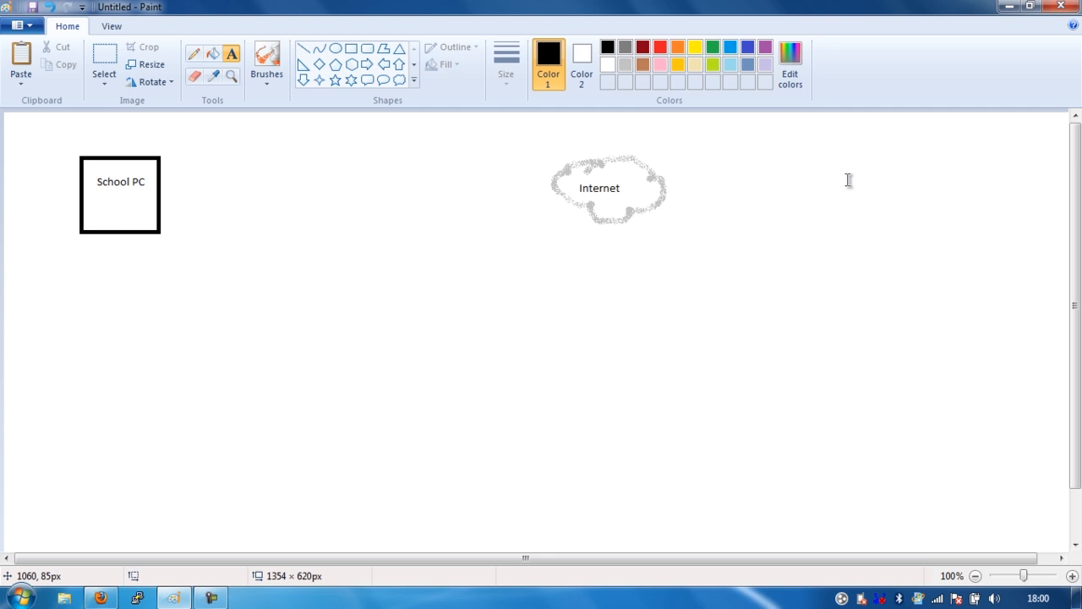
{"action": "mouse_move", "coordinate": [27, 279]}
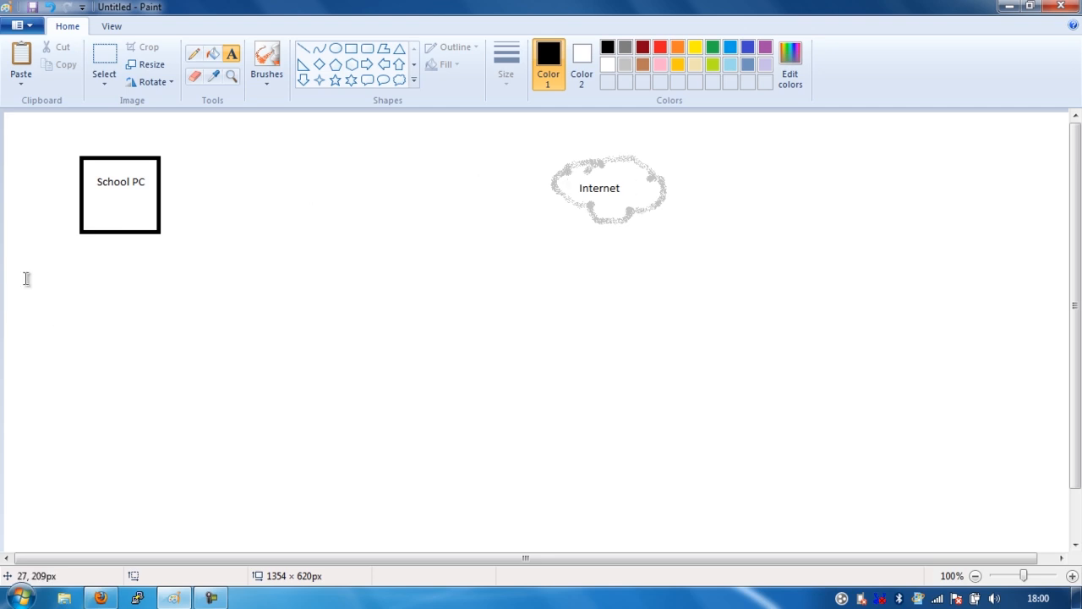
{"action": "mouse_move", "coordinate": [126, 215]}
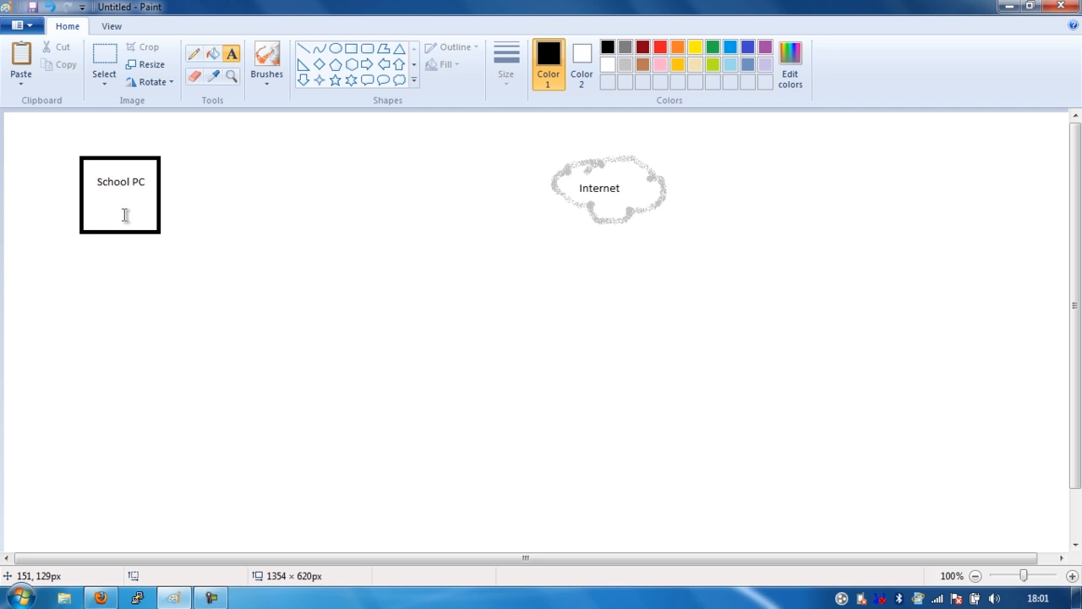
{"action": "mouse_move", "coordinate": [225, 230]}
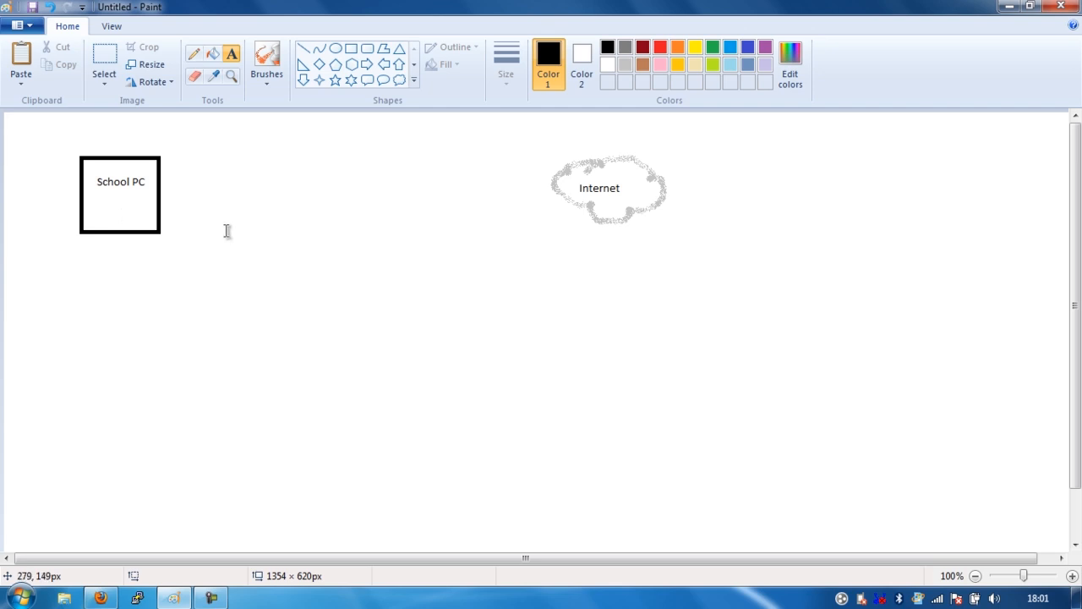